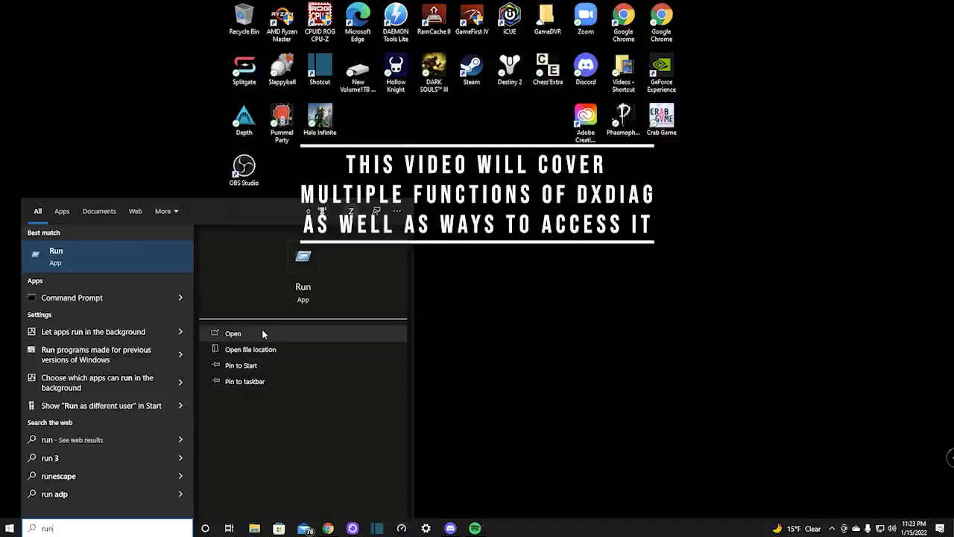
Step: Open the Run app from the taskbar search results for 'run'
left_click(233, 333)
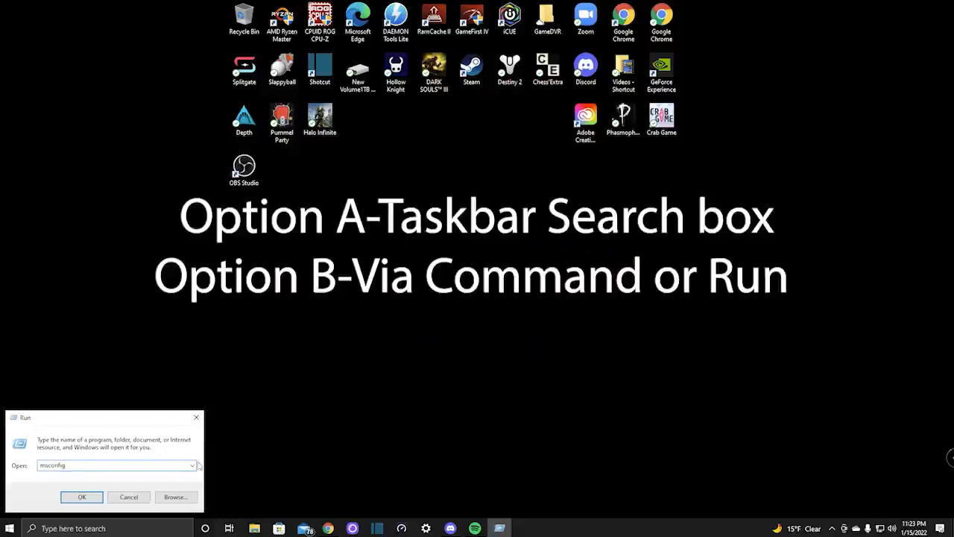
Step: Replace msconfig with dxdiag in the Run dialog's Open box
type("d:")
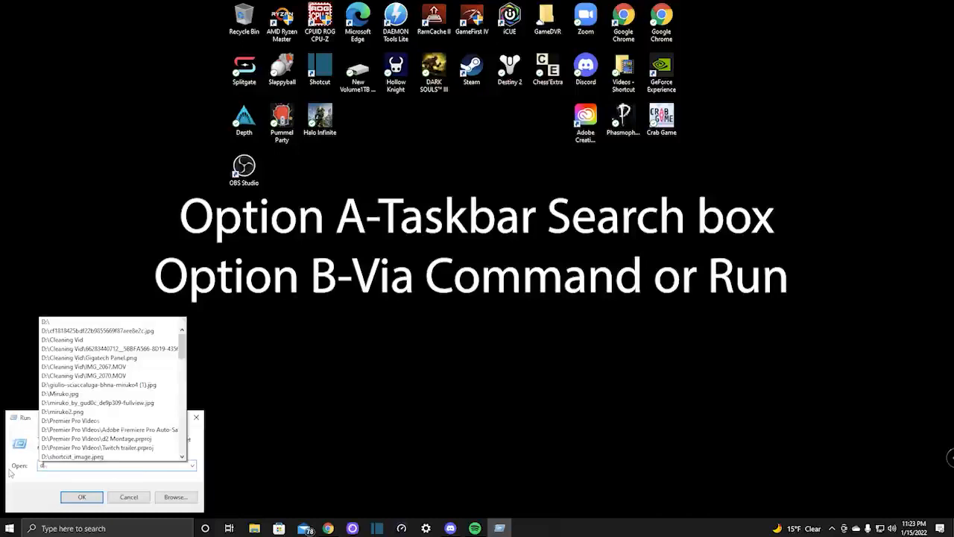
type("dxdiag")
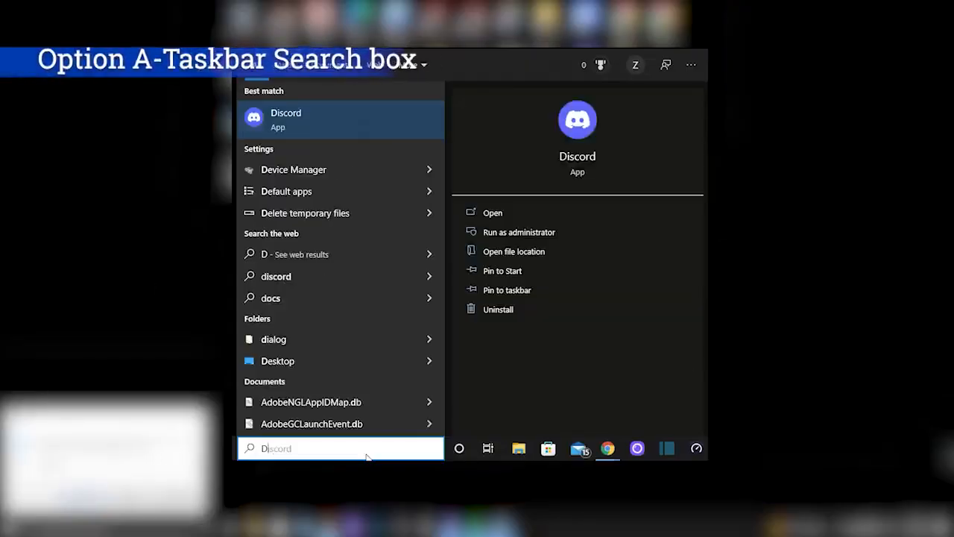
Step: Search for DxDiag so the DxDiag Run command shows as best match
type("DxDiag")
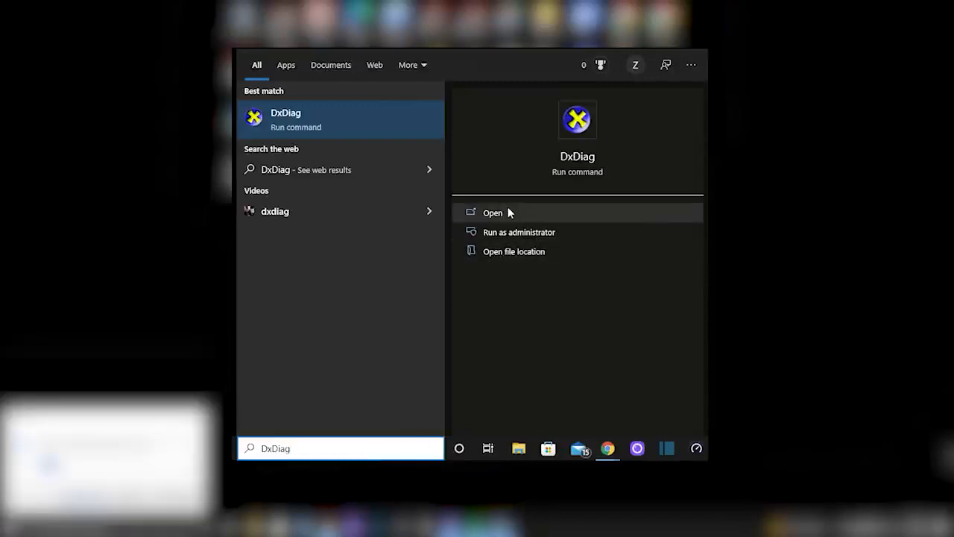
type("run")
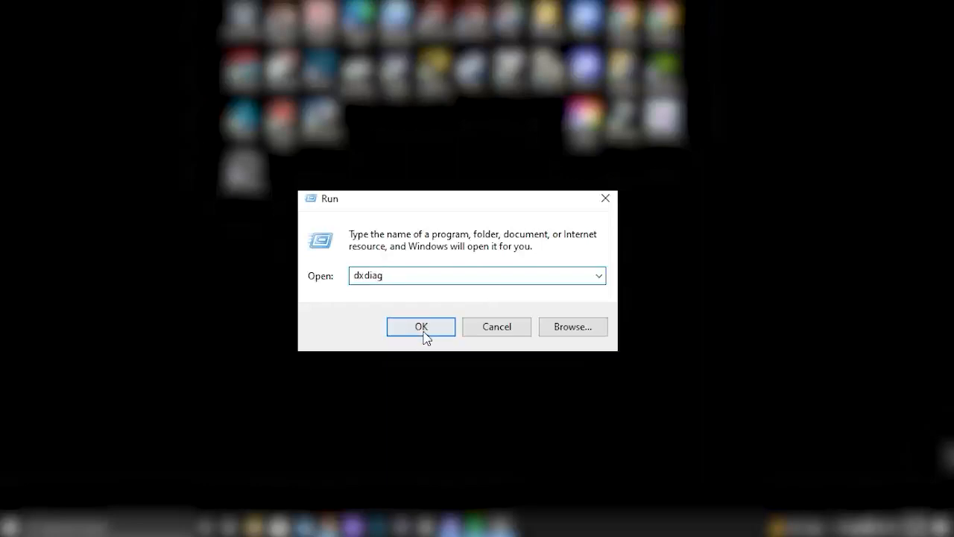
Step: Confirm dxdiag in the Run dialog to launch the DirectX Diagnostic Tool
left_click(421, 326)
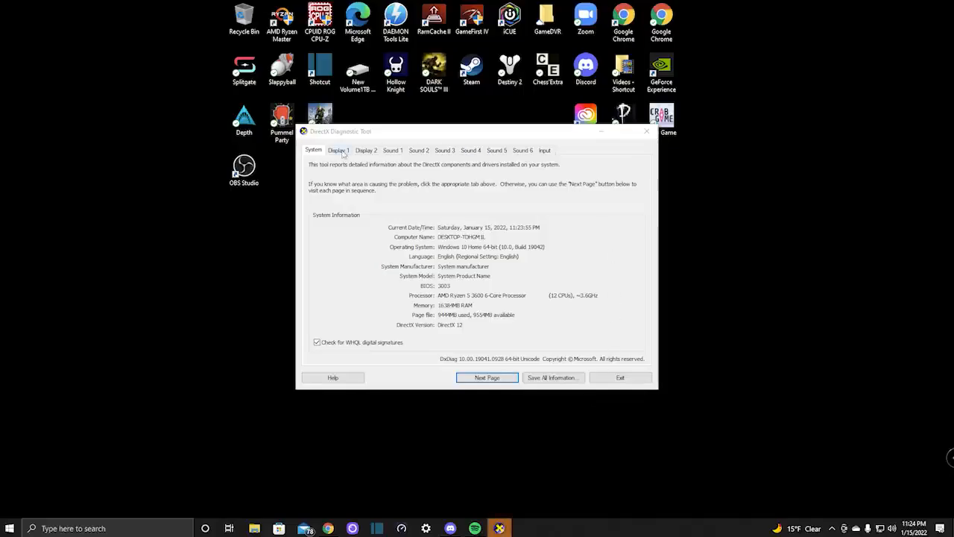
Step: View the Display 1, Sound 1, Sound 2 and Sound 3 tabs, ending on Input devices
left_click(337, 150)
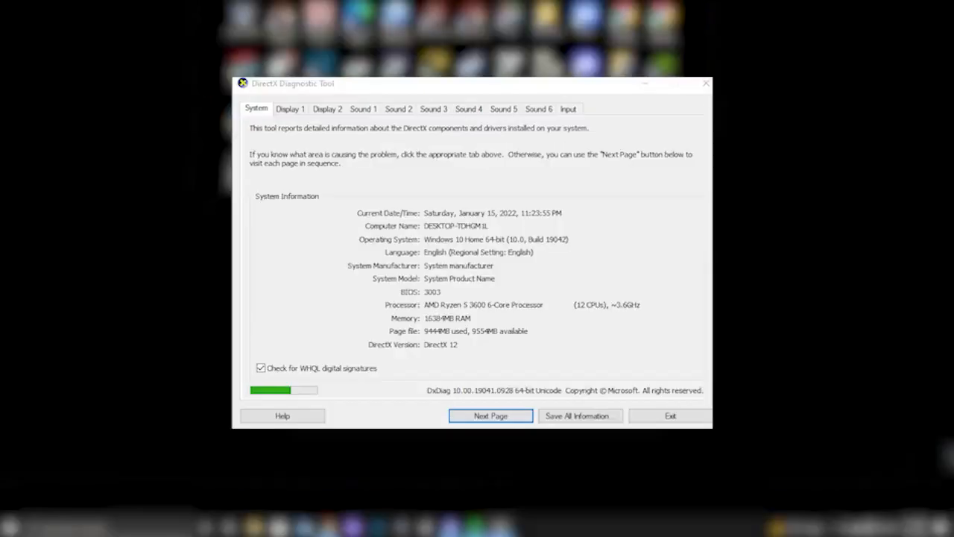
left_click(287, 106)
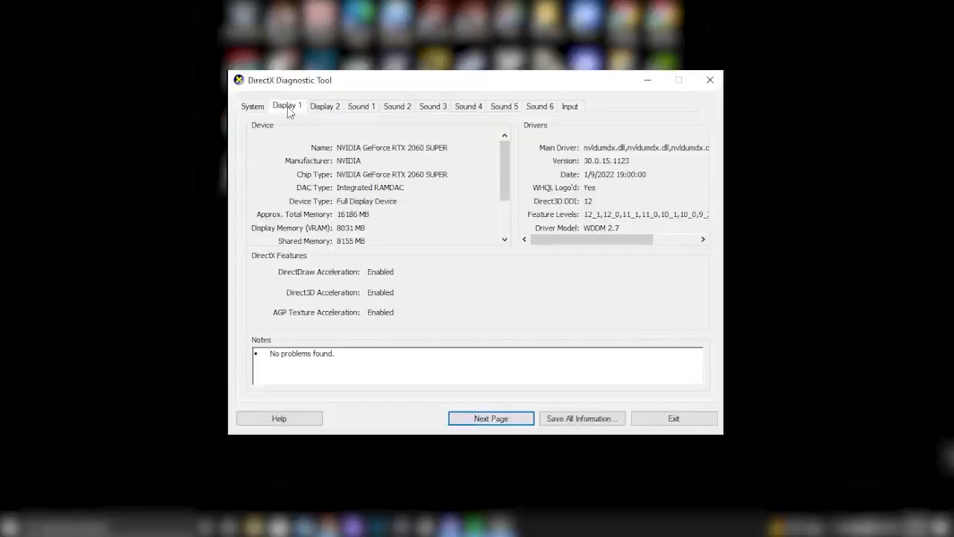
left_click(361, 105)
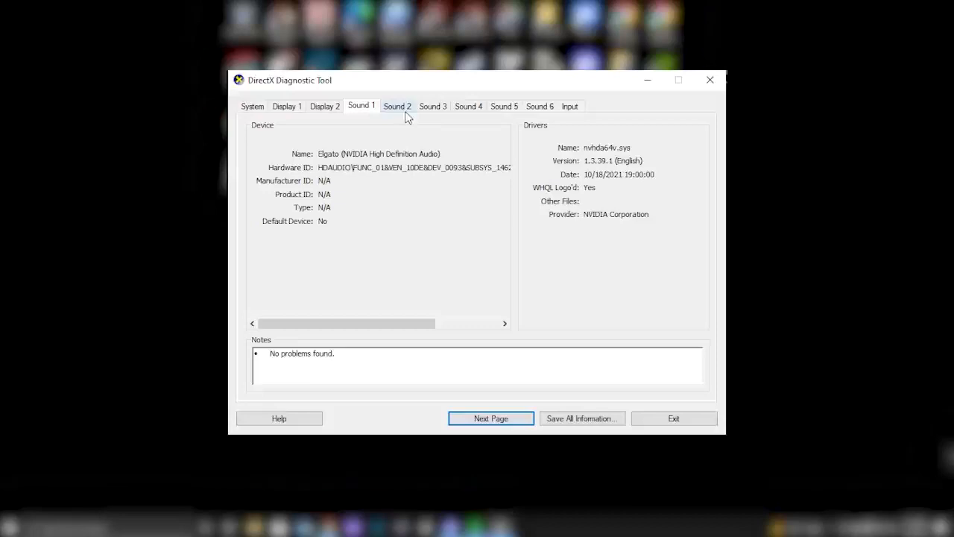
left_click(397, 105)
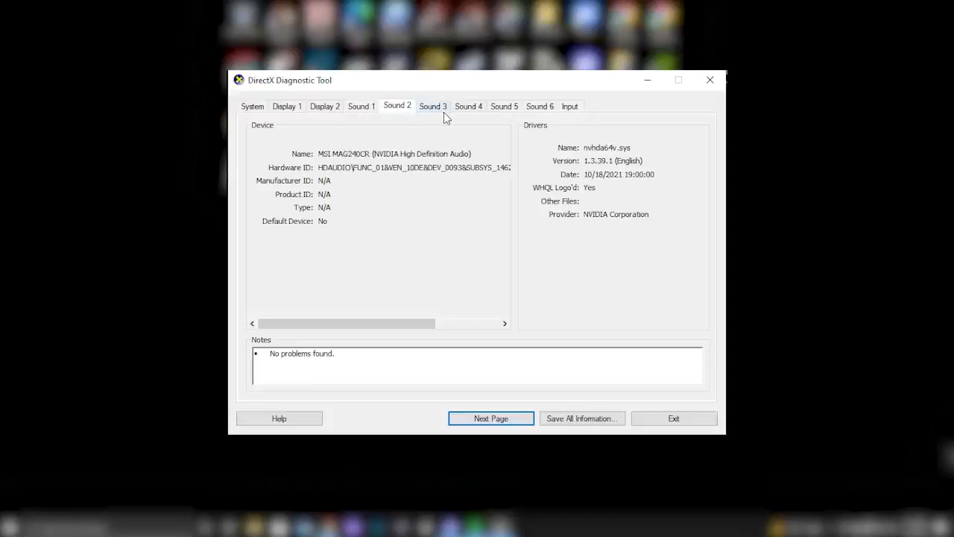
left_click(432, 106)
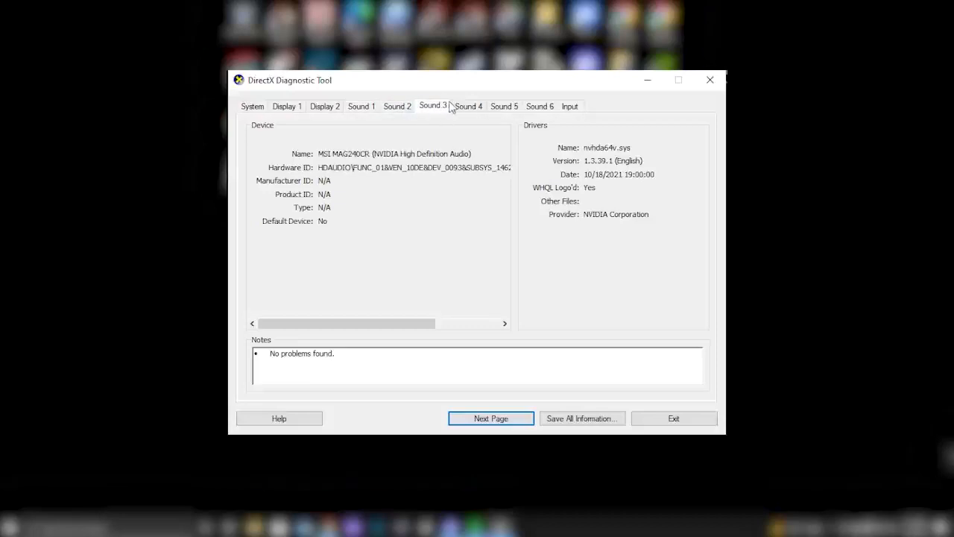
left_click(570, 106)
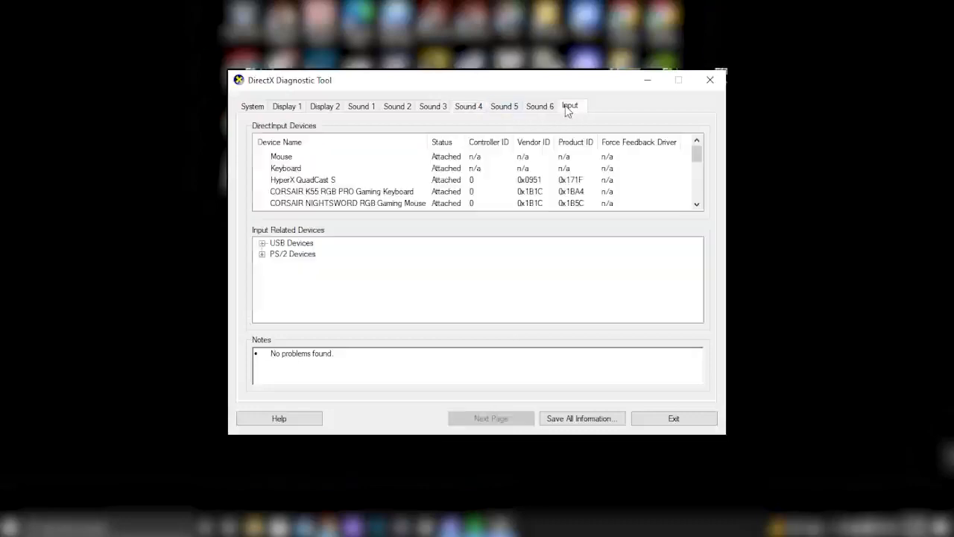